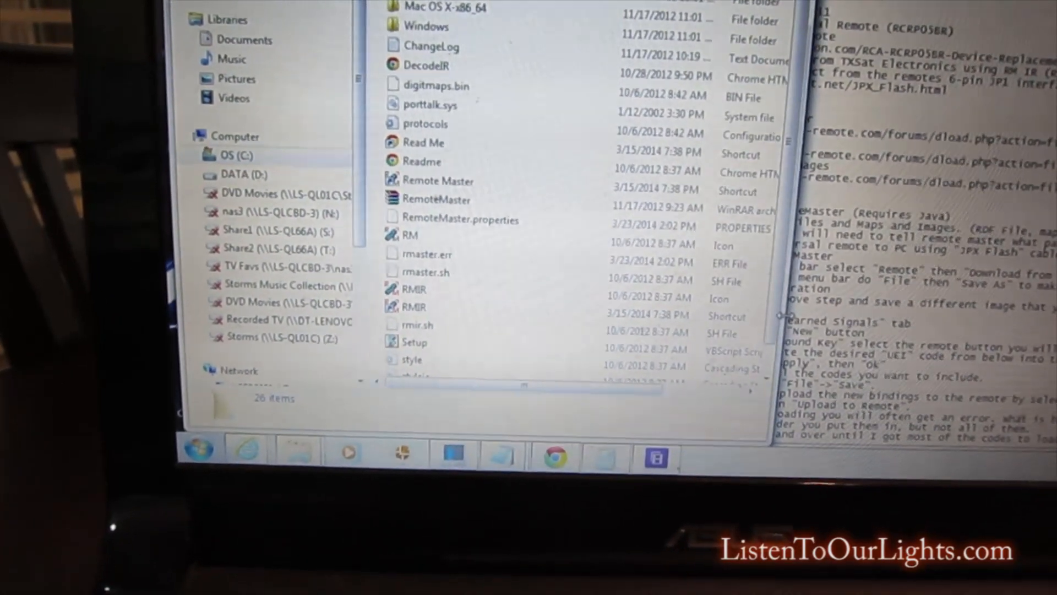
# Launch RMIR from the RemoteMaster folder to get an empty remote setup
pyautogui.click(419, 310)
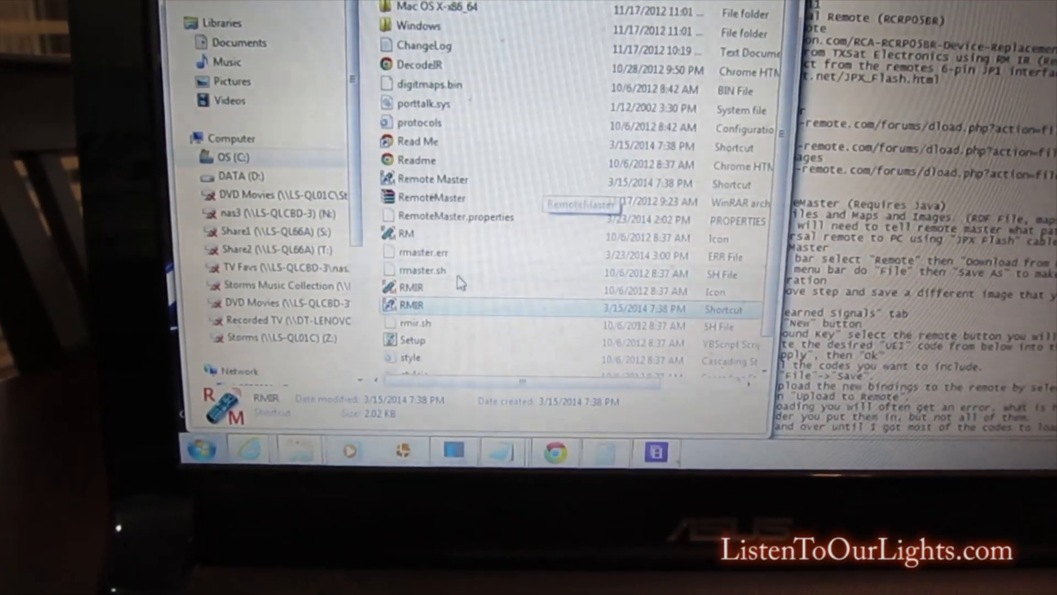
pyautogui.doubleClick(407, 309)
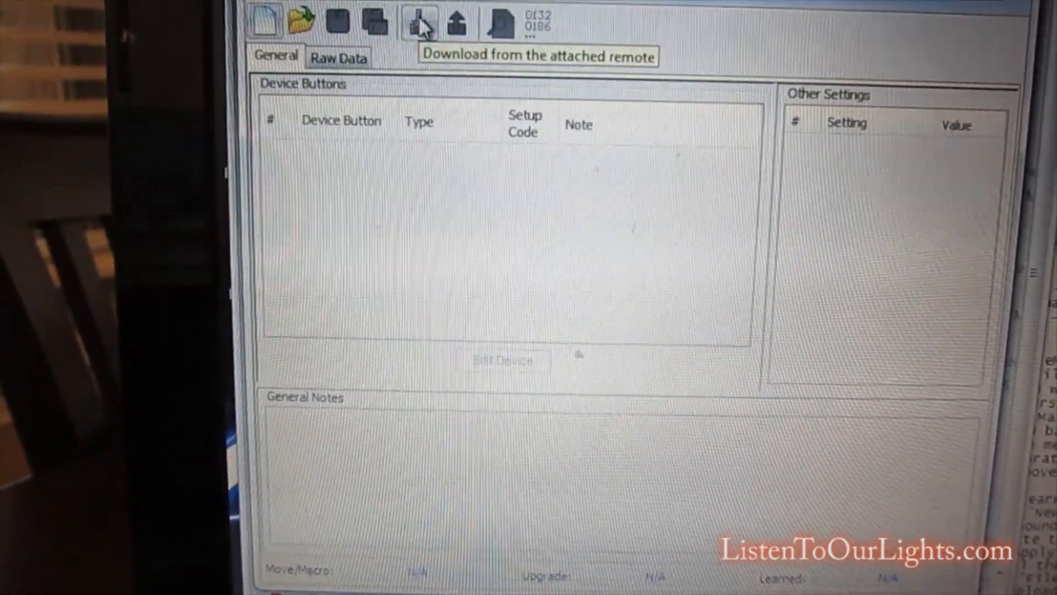
# Download the RCA remote's configuration, listing its eight device buttons and setup codes
pyautogui.click(418, 22)
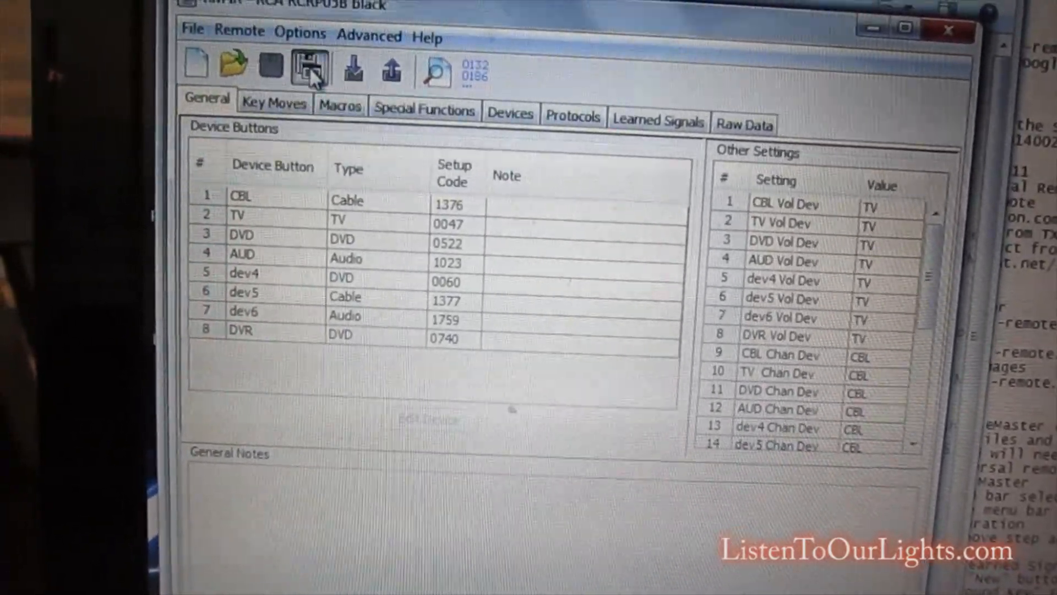
# Save the downloaded setup as RCRP05BR.rmir, then cancel a second save under the GWTS name
pyautogui.click(308, 67)
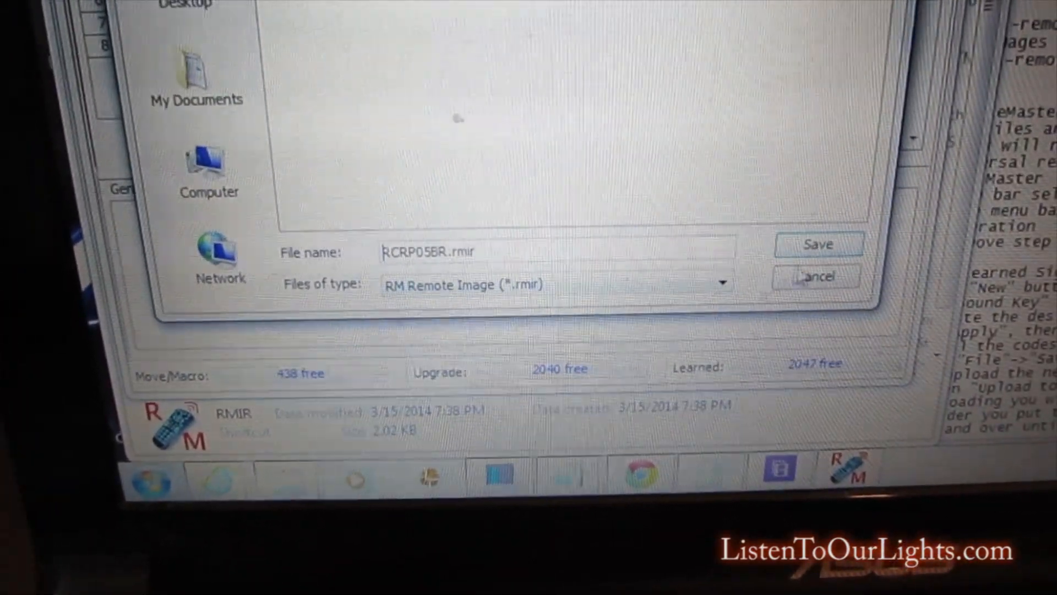
pyautogui.click(818, 244)
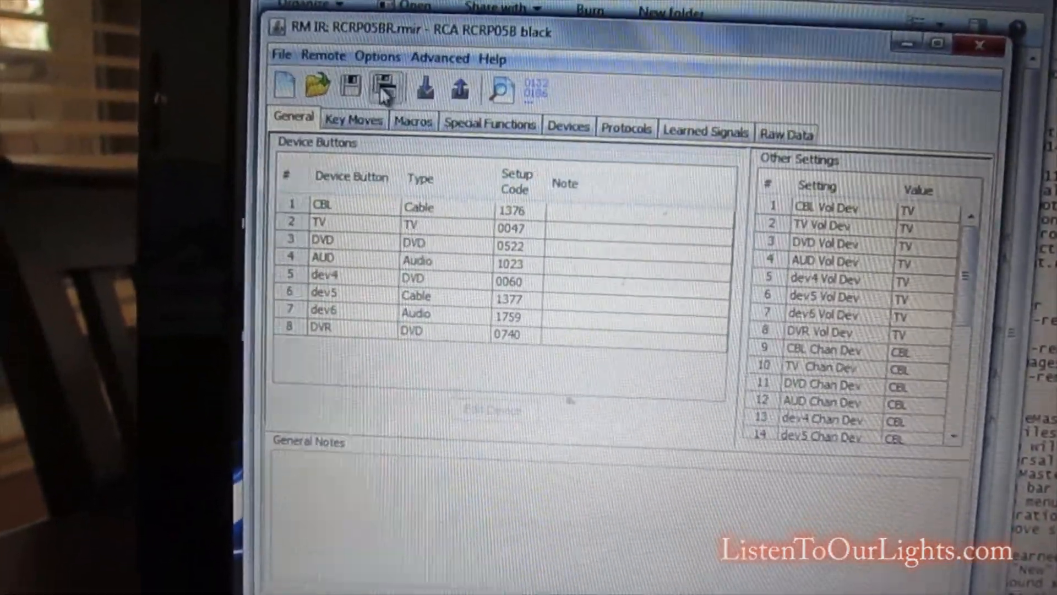
pyautogui.click(384, 86)
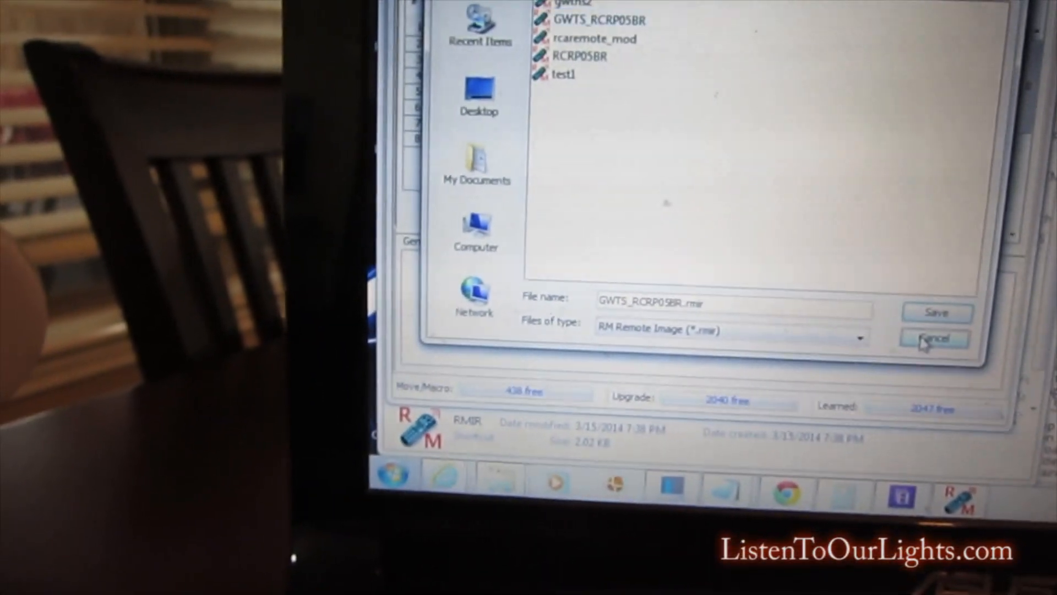
pyautogui.click(934, 338)
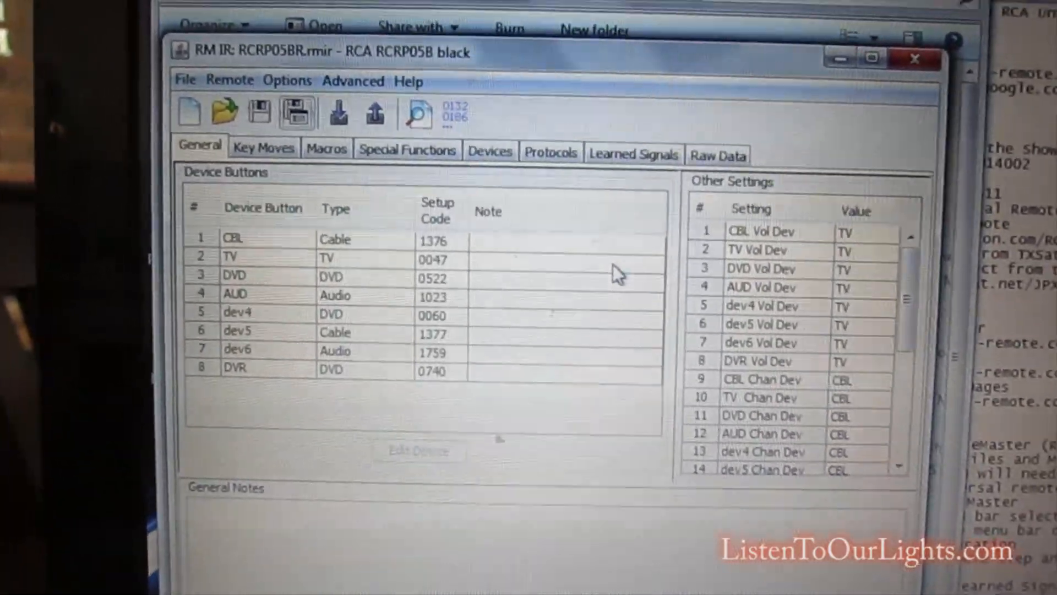
# Copy the Green ear UEI code from the Notepad notes for use in RemoteMaster
pyautogui.click(632, 154)
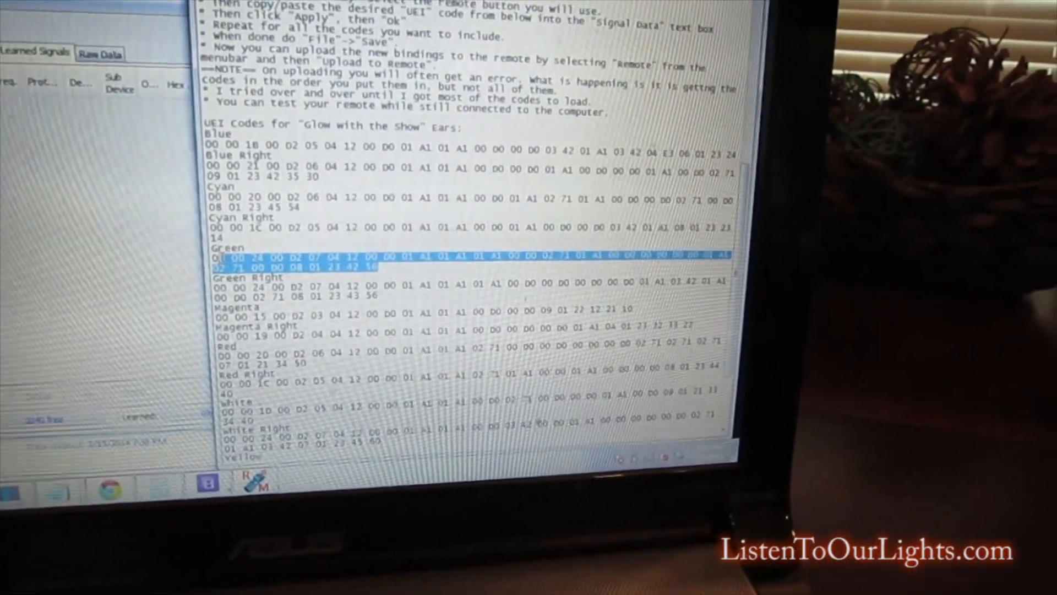
pyautogui.click(318, 23)
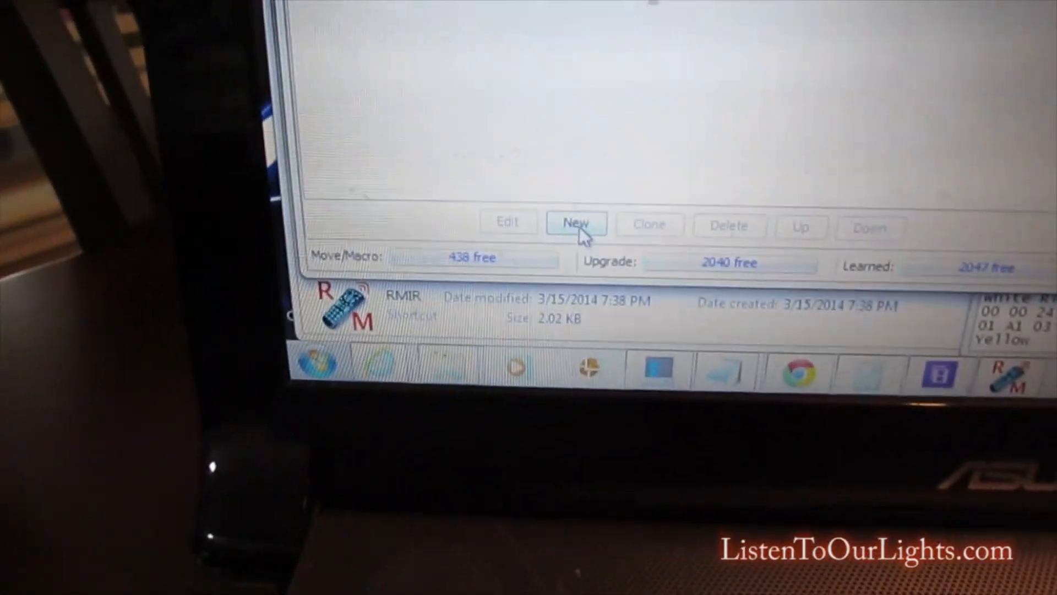
# Create a learned signal on CBL key 1 carrying the Green ear code
pyautogui.click(575, 223)
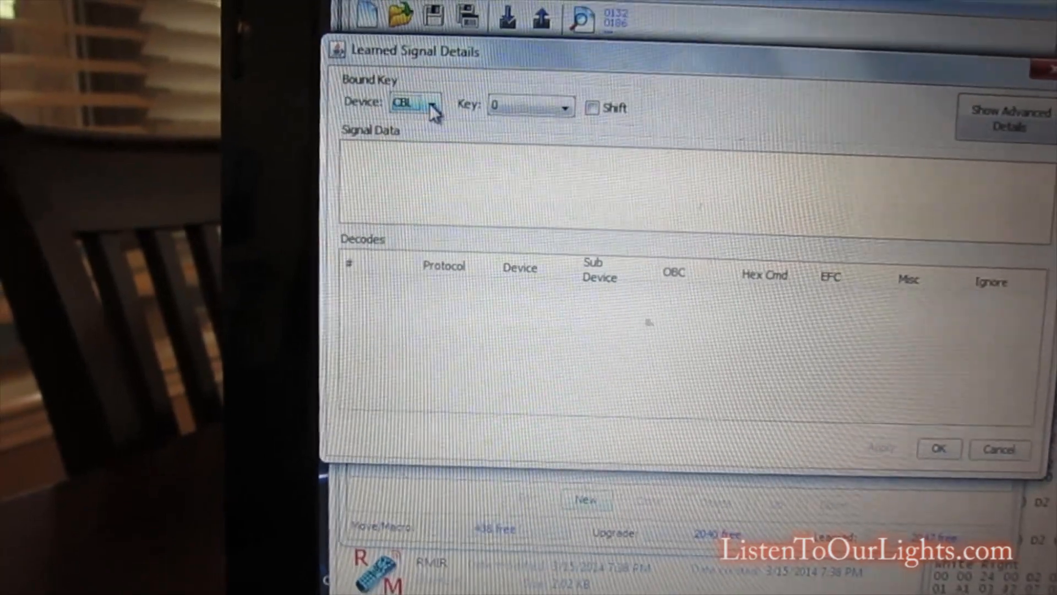
pyautogui.click(435, 106)
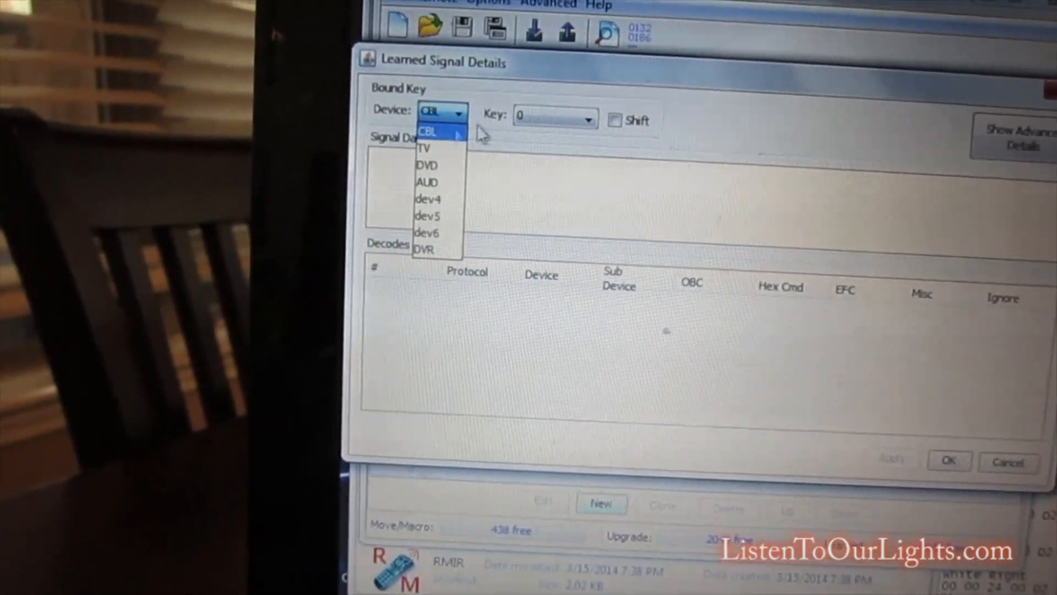
pyautogui.click(584, 116)
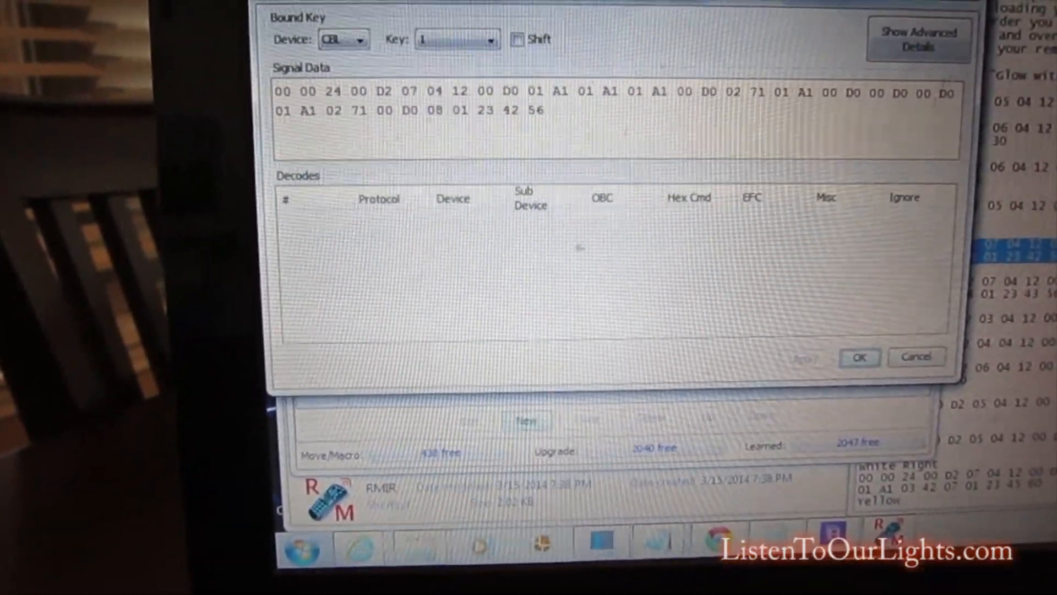
pyautogui.click(918, 40)
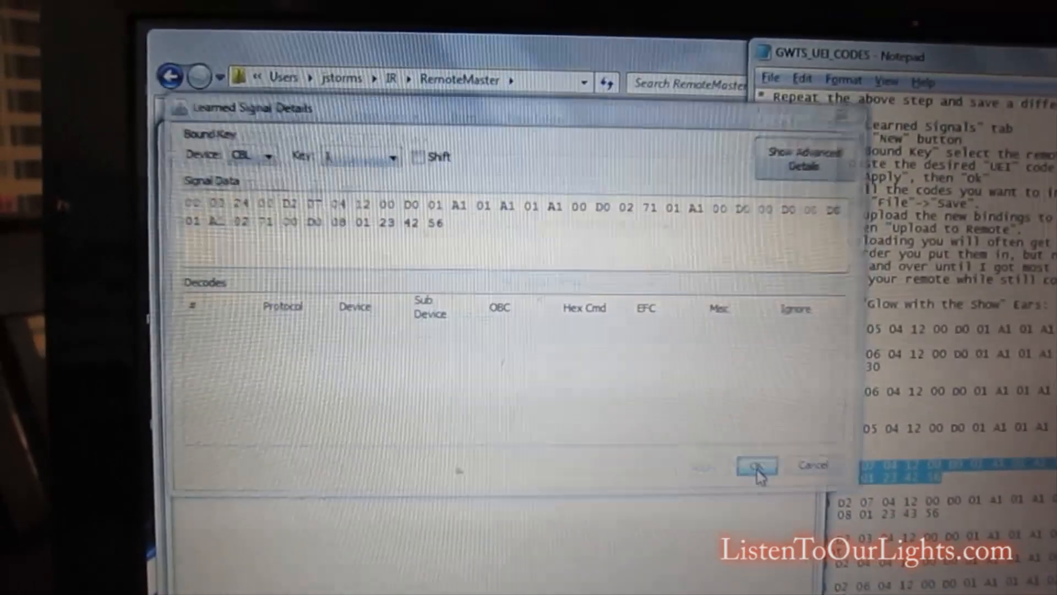
pyautogui.click(755, 464)
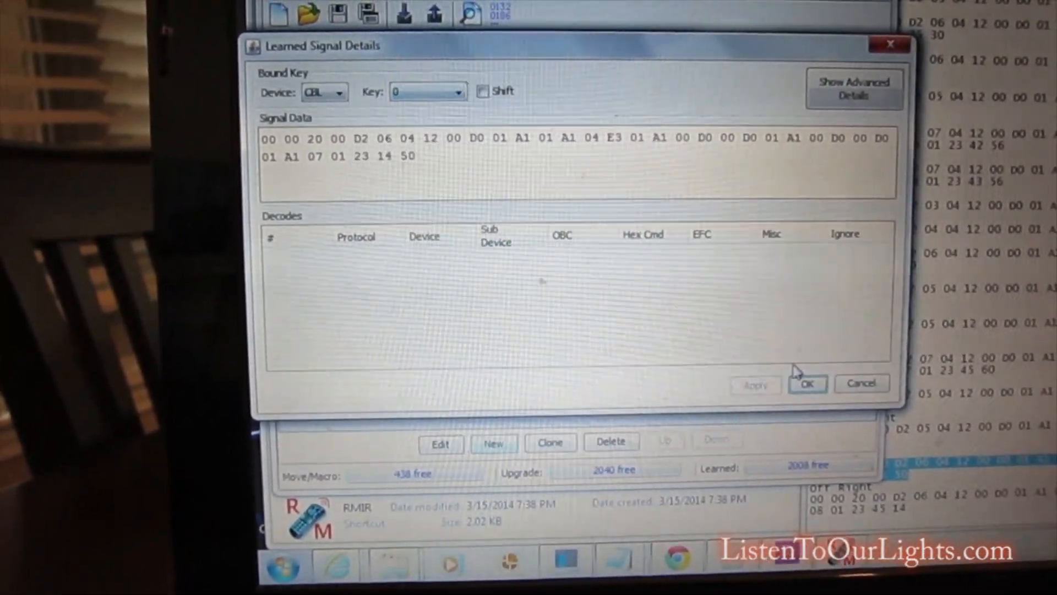
# Confirm the Off ear code as a learned signal on CBL key 0
pyautogui.click(807, 383)
pyautogui.write('green')
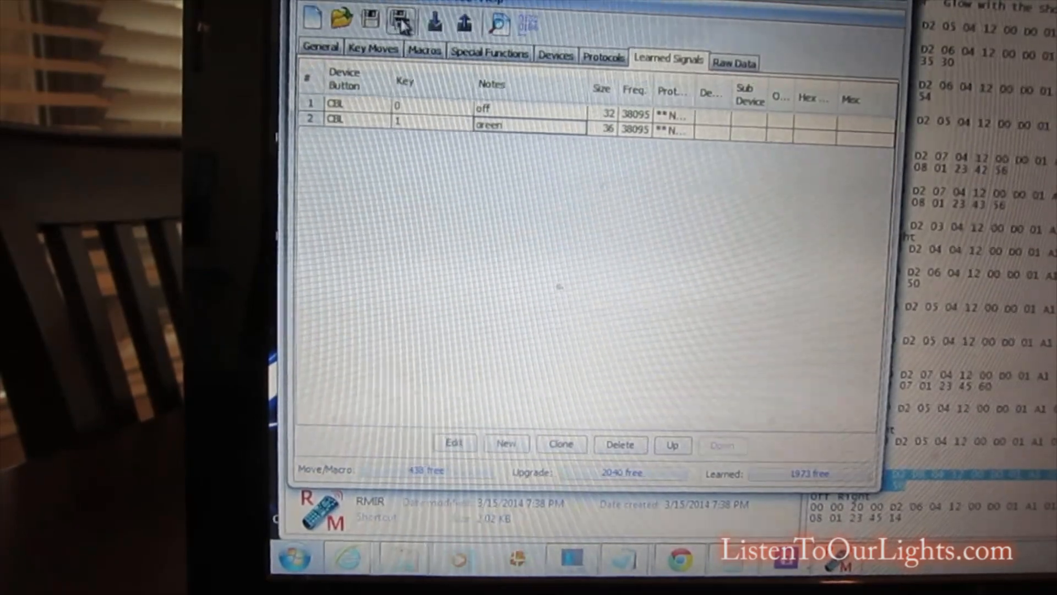
pyautogui.click(400, 20)
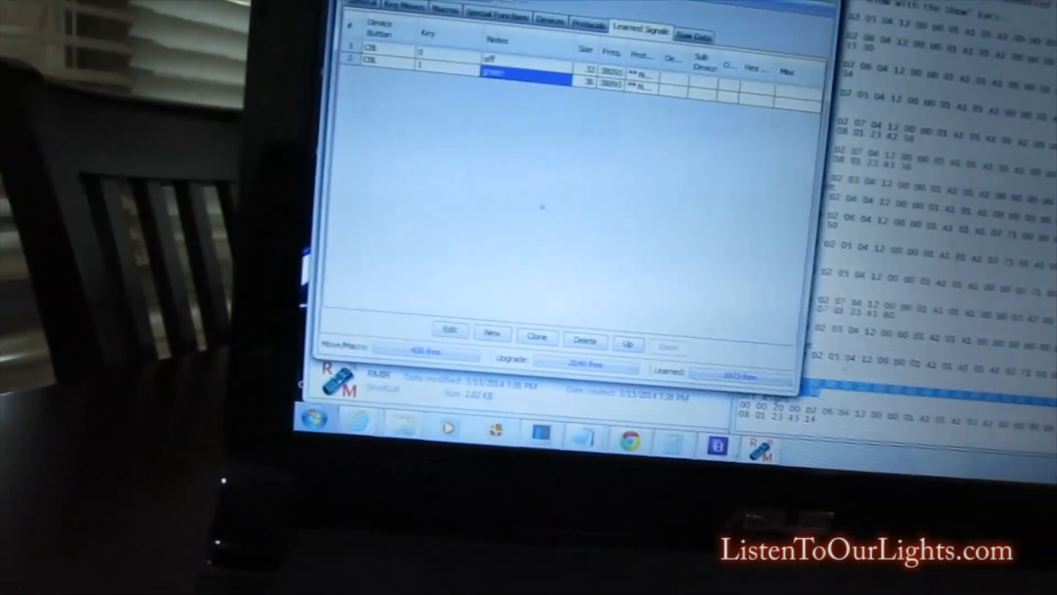
# Load GWTS_RCRP05BR.rmir with fifteen CBL colour signals and upload it to the remote
pyautogui.click(374, 6)
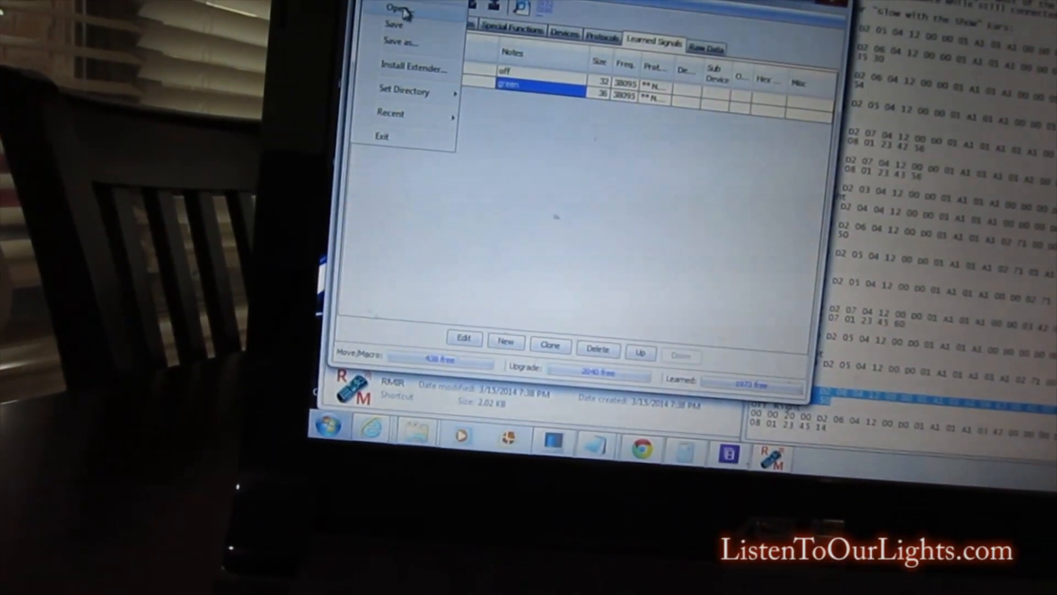
pyautogui.click(394, 8)
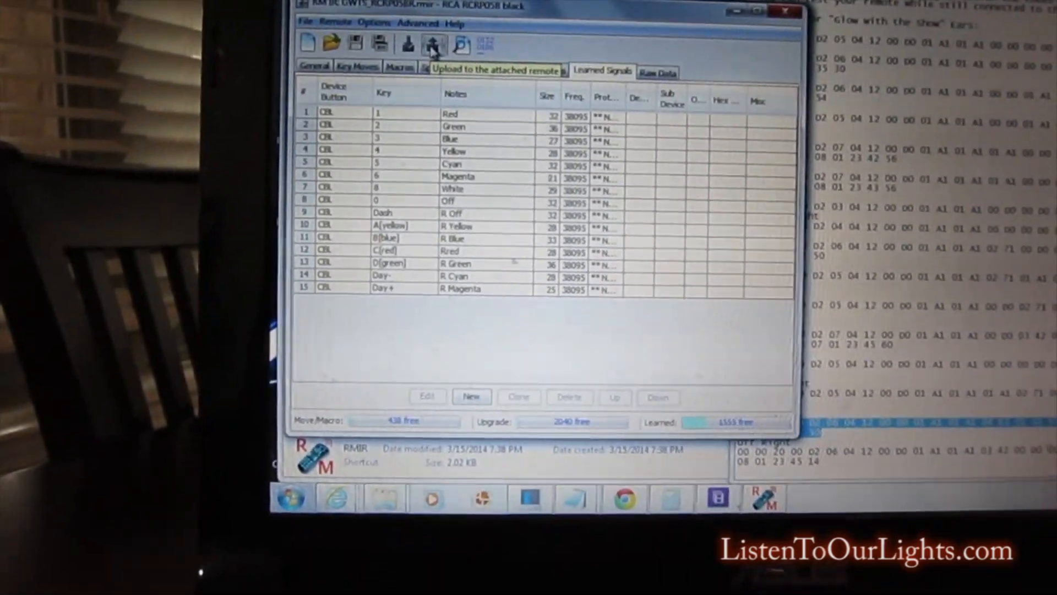
pyautogui.click(434, 44)
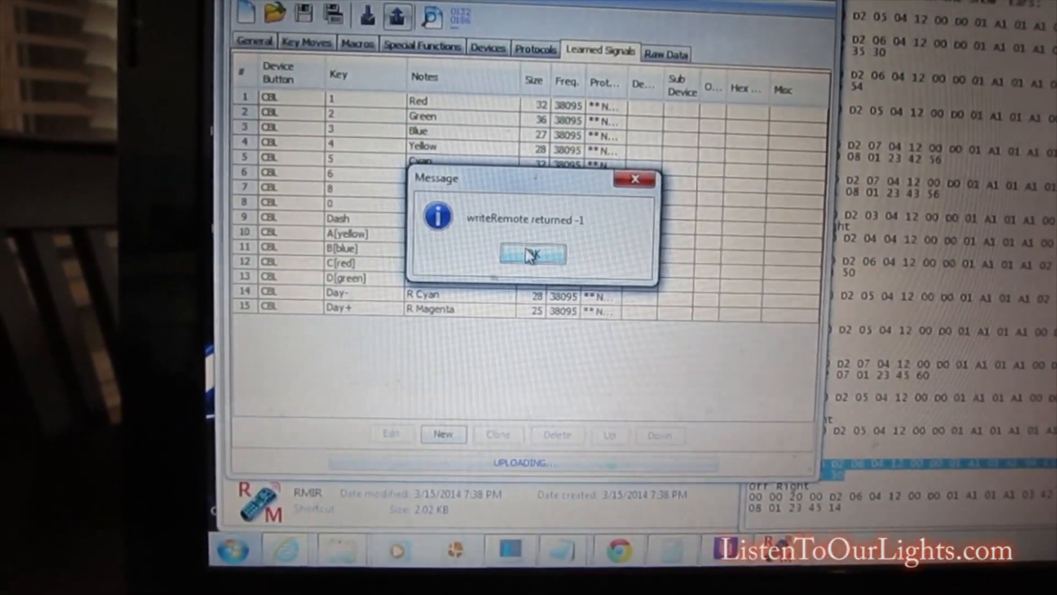
# Dismiss the writeRemote -1 error boxes, returning to the fifteen colour signals
pyautogui.click(531, 255)
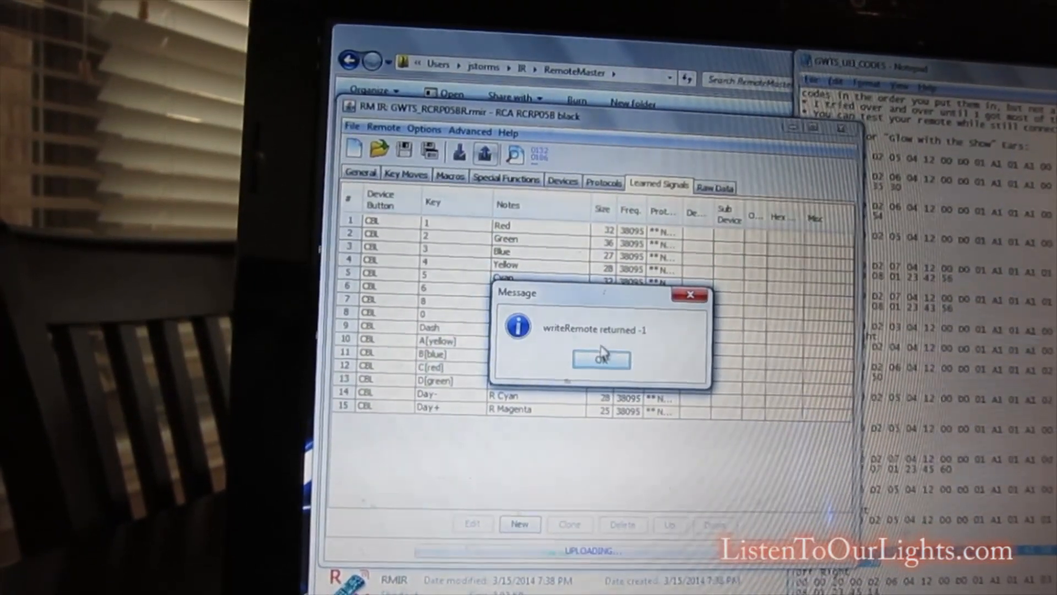
pyautogui.click(600, 358)
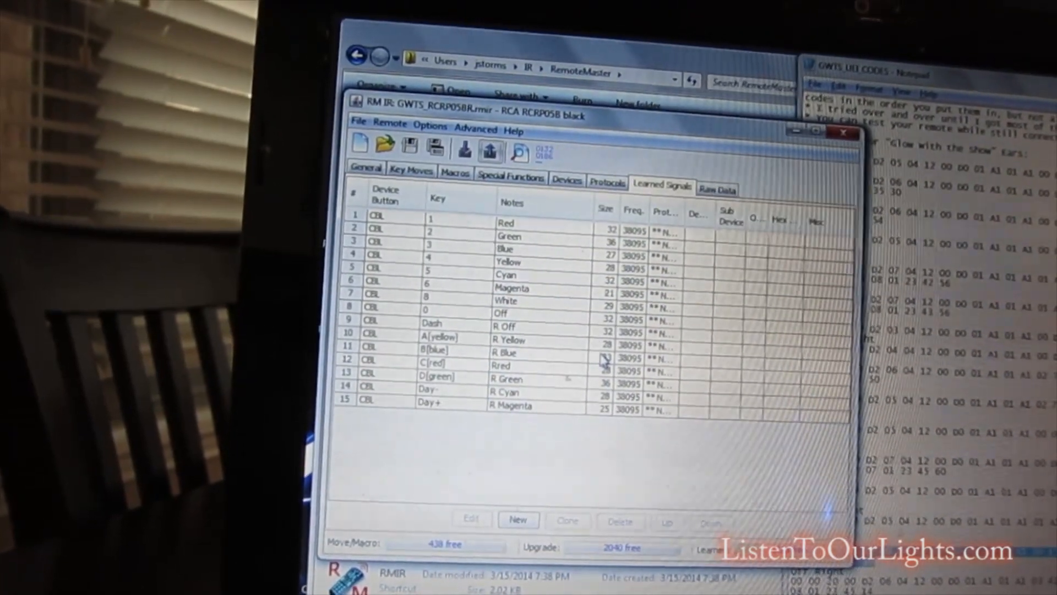